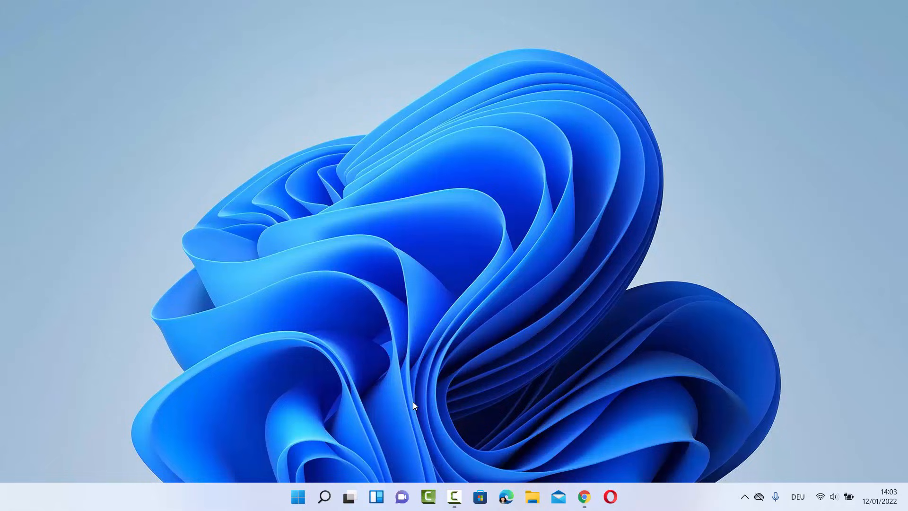
mouse_move(306, 490)
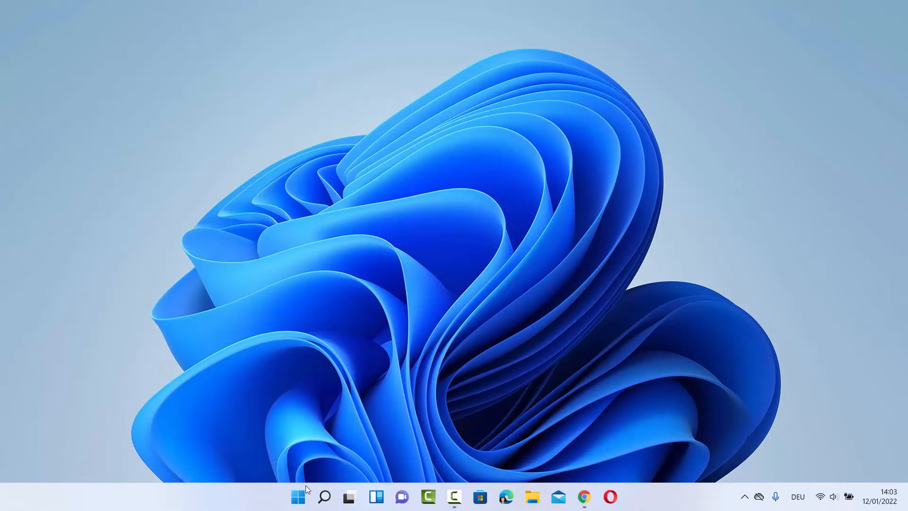
Launch Task Manager from the Start button's right-click quick-link menu
right_click(299, 497)
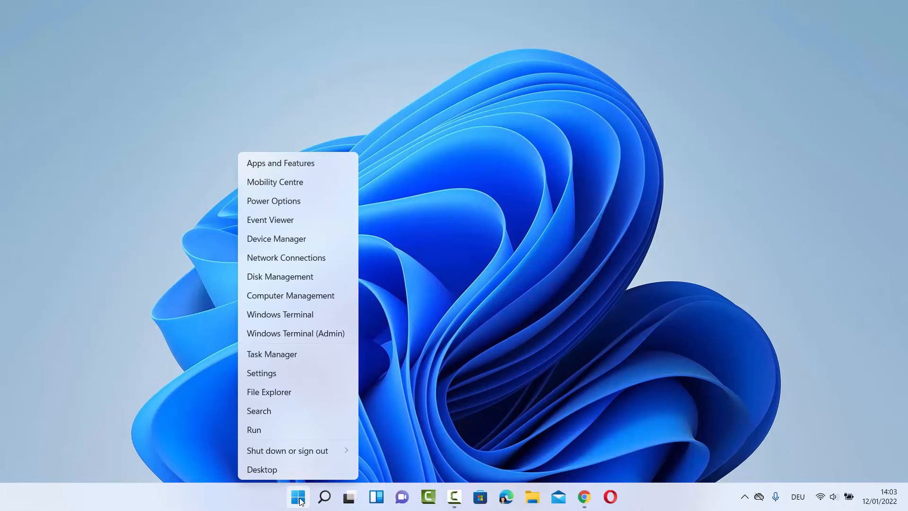
left_click(299, 497)
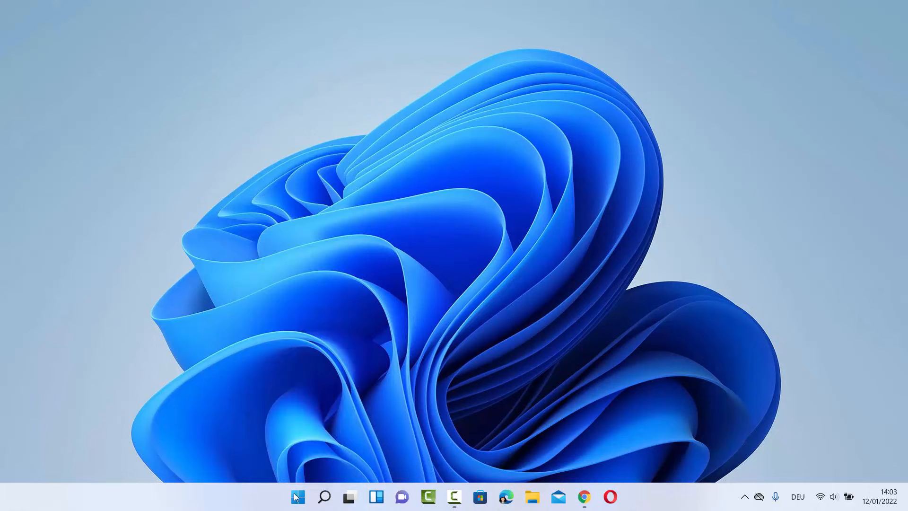
right_click(298, 497)
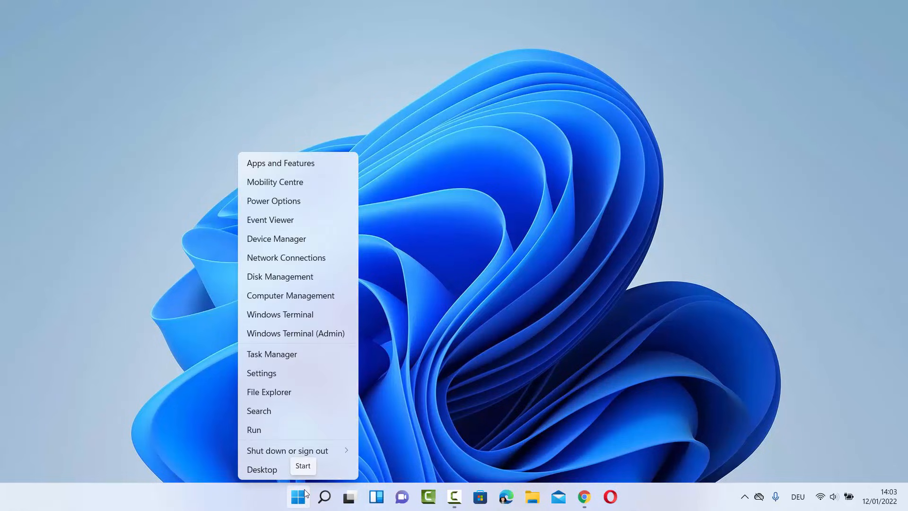
left_click(289, 360)
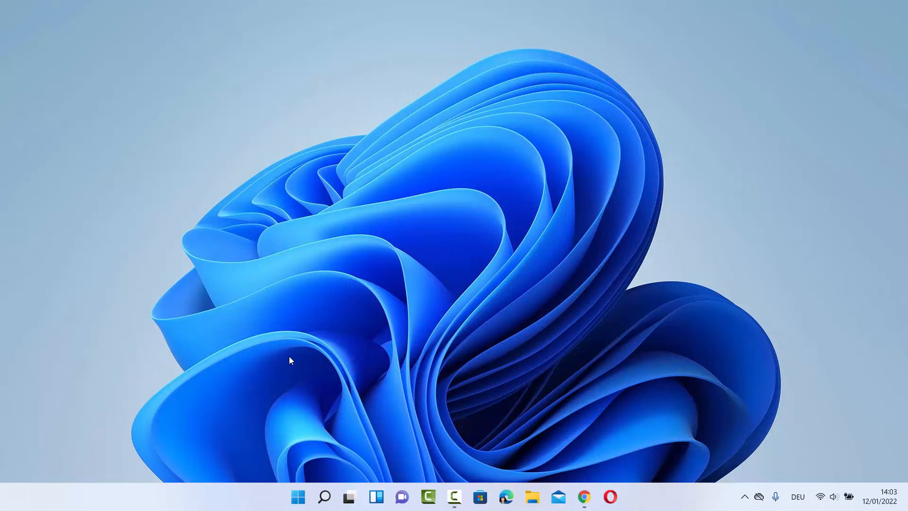
Collapse Task Manager to the compact list, then expand it to the detailed Processes view
left_click(624, 497)
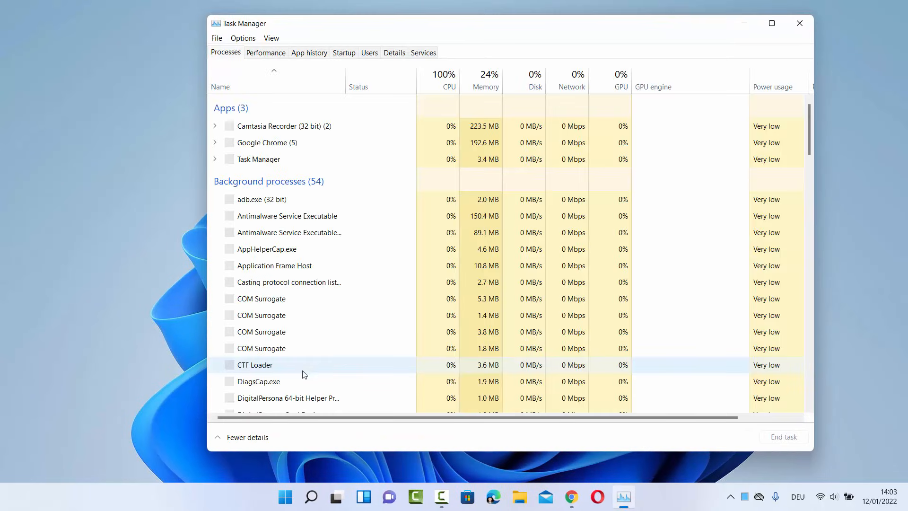
left_click(246, 437)
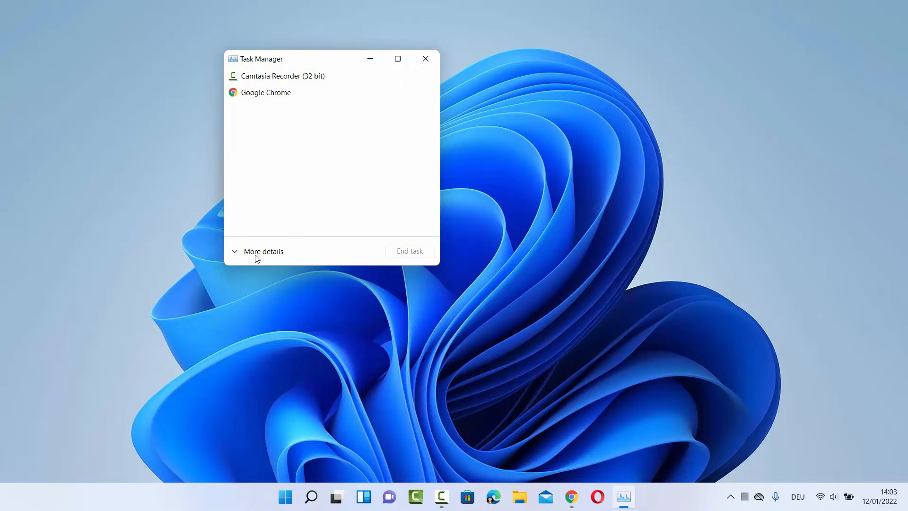
left_click(263, 251)
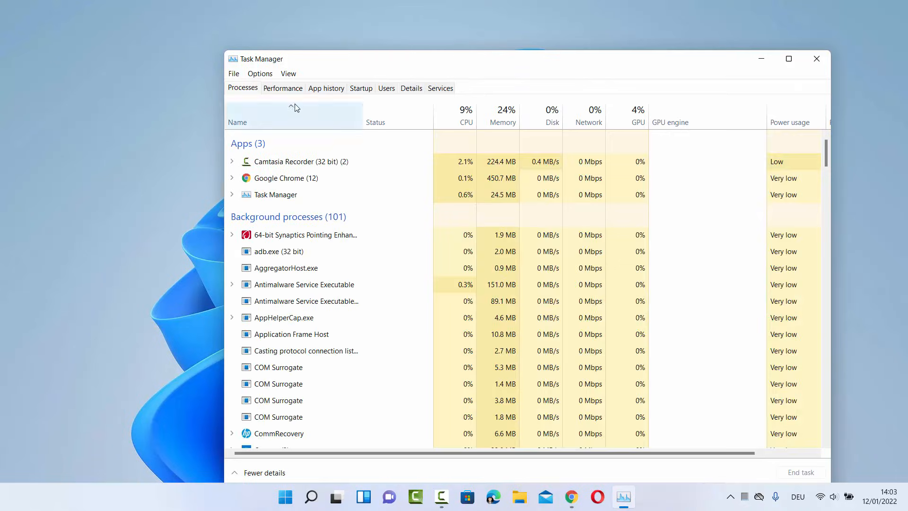
Show the Performance tab's Memory page with usage graphs and composition
left_click(282, 88)
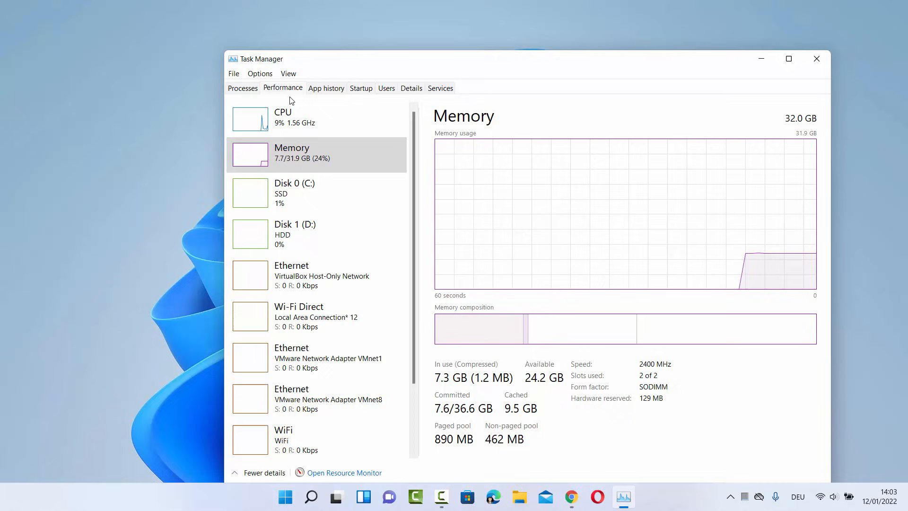
mouse_move(284, 120)
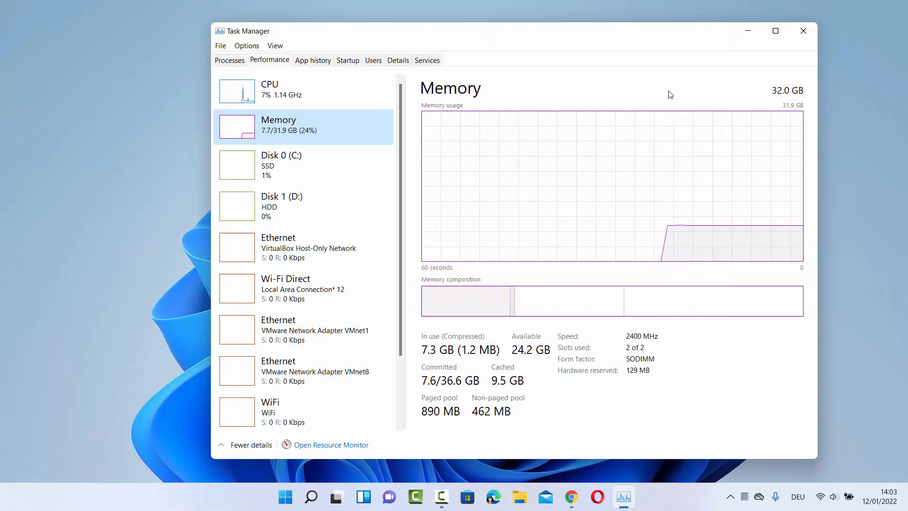
mouse_move(775, 109)
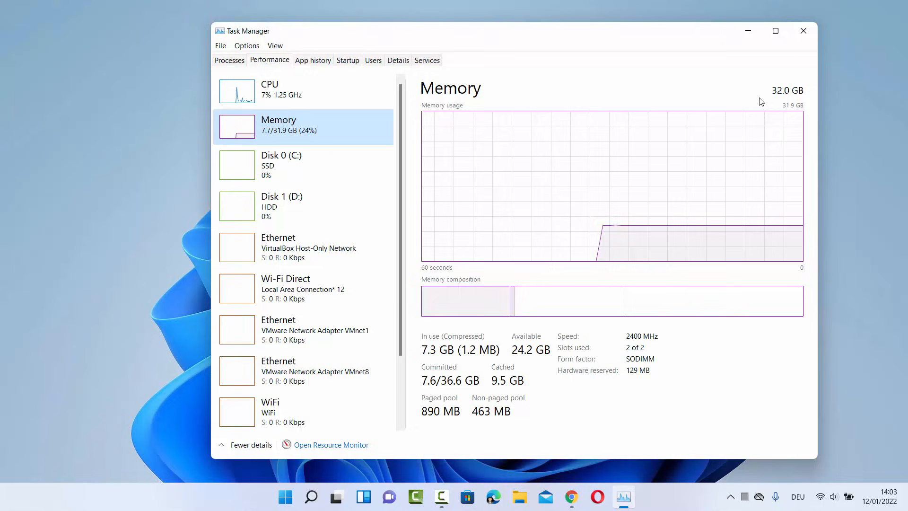
mouse_move(728, 97)
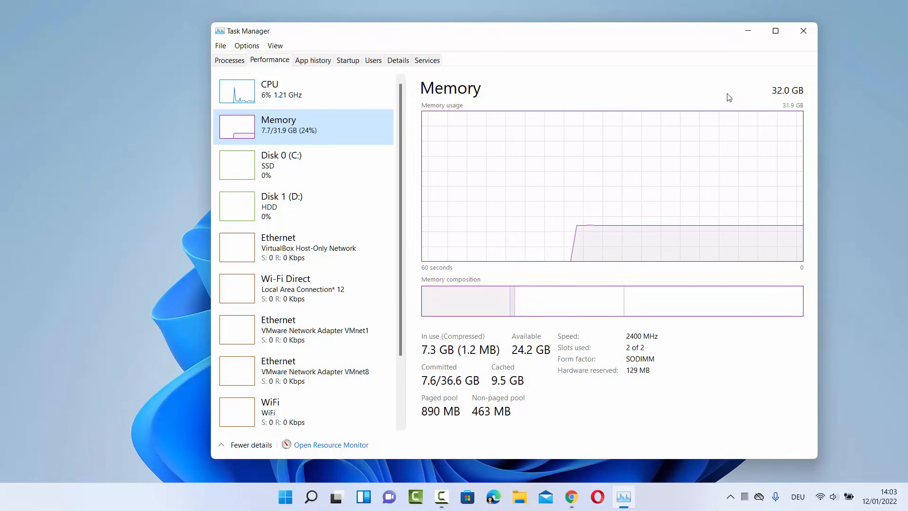
mouse_move(755, 101)
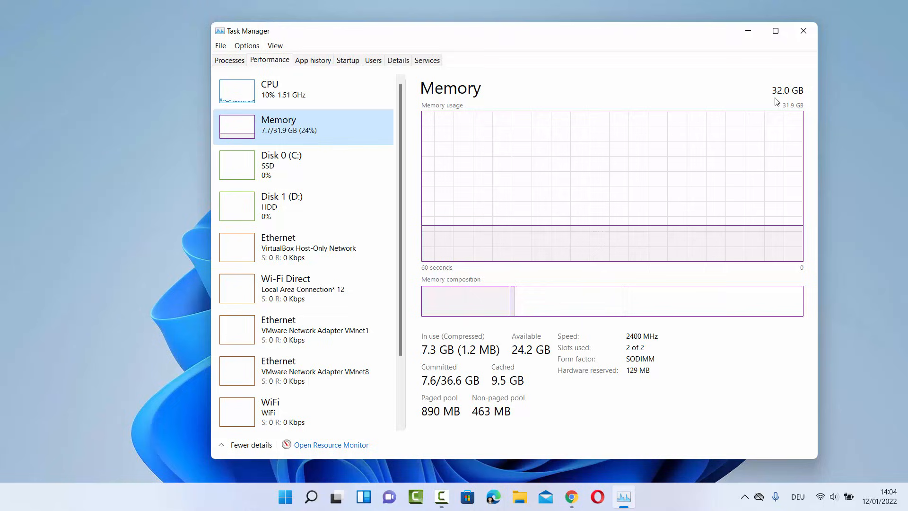
mouse_move(770, 106)
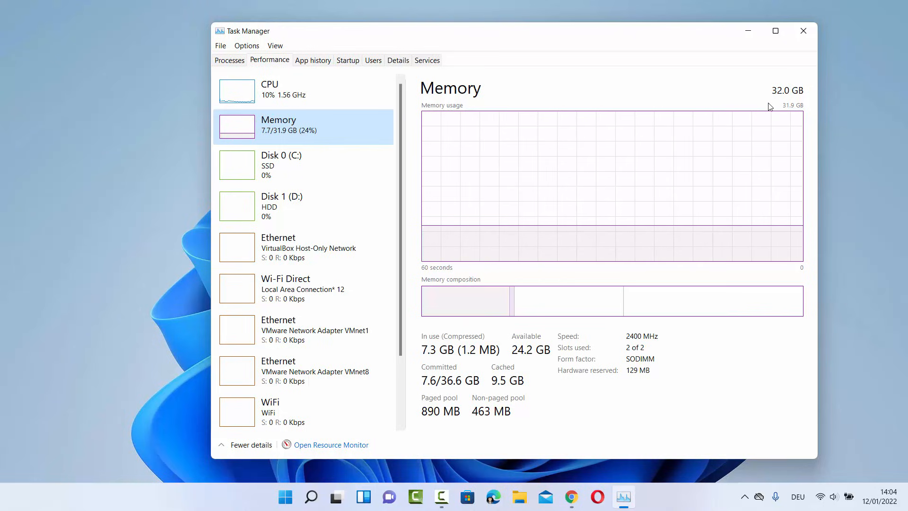
mouse_move(735, 108)
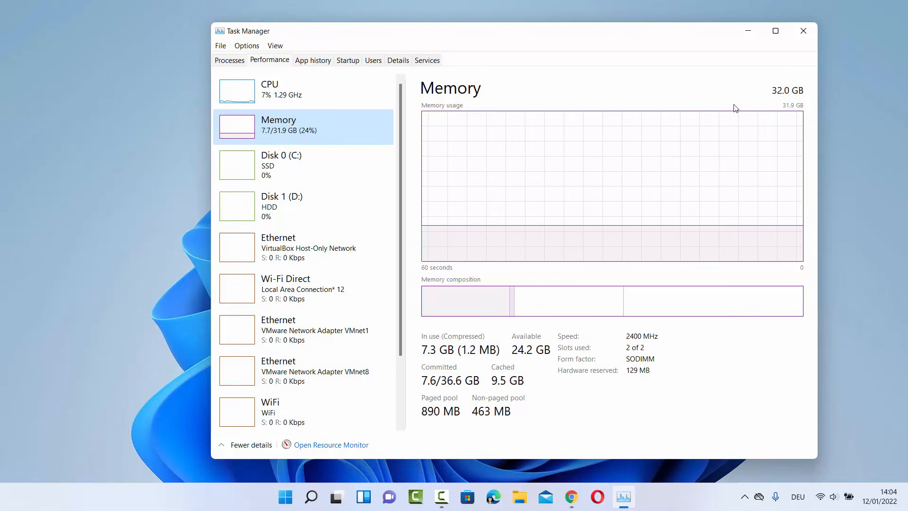
mouse_move(801, 44)
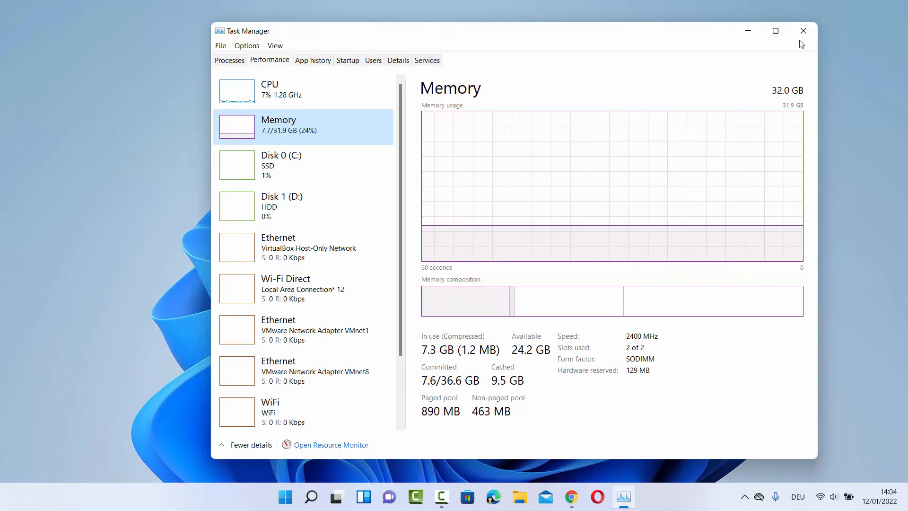
Close Task Manager and open the CPU-Z page on the CPUID site from Chrome's search results
left_click(803, 31)
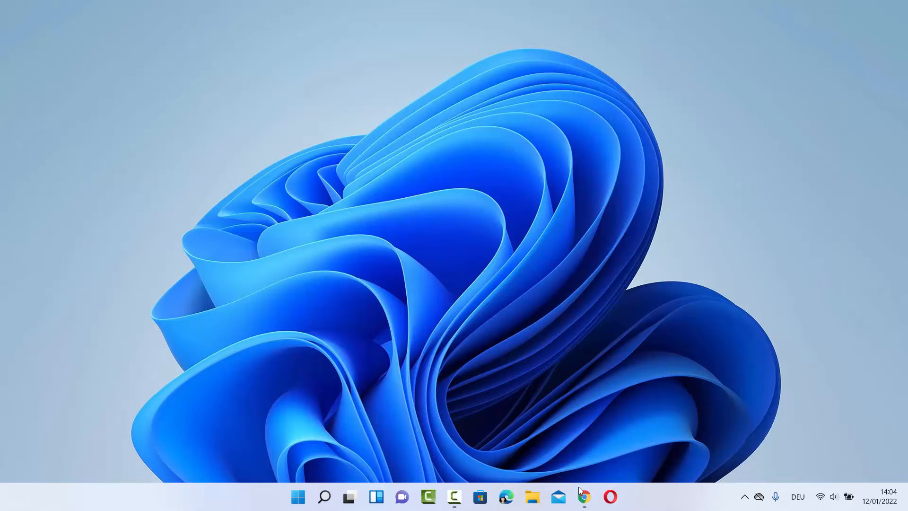
left_click(583, 496)
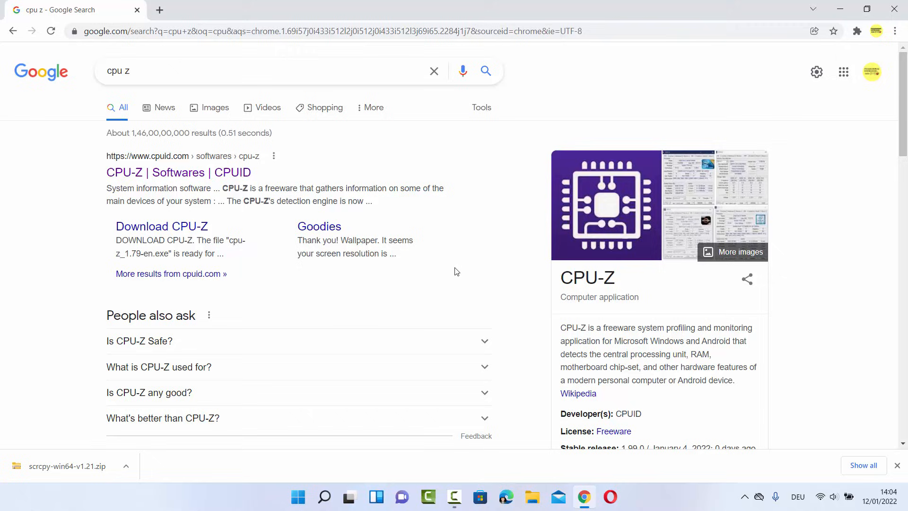
mouse_move(457, 247)
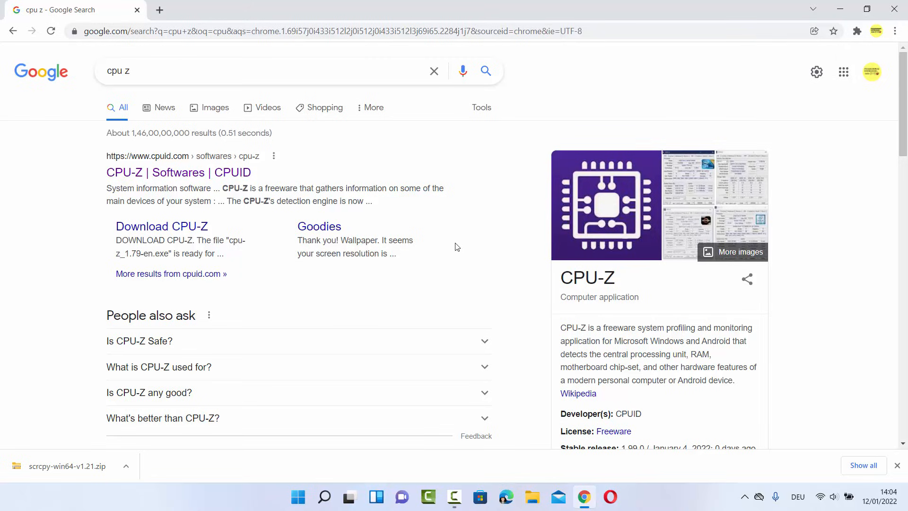
mouse_move(203, 150)
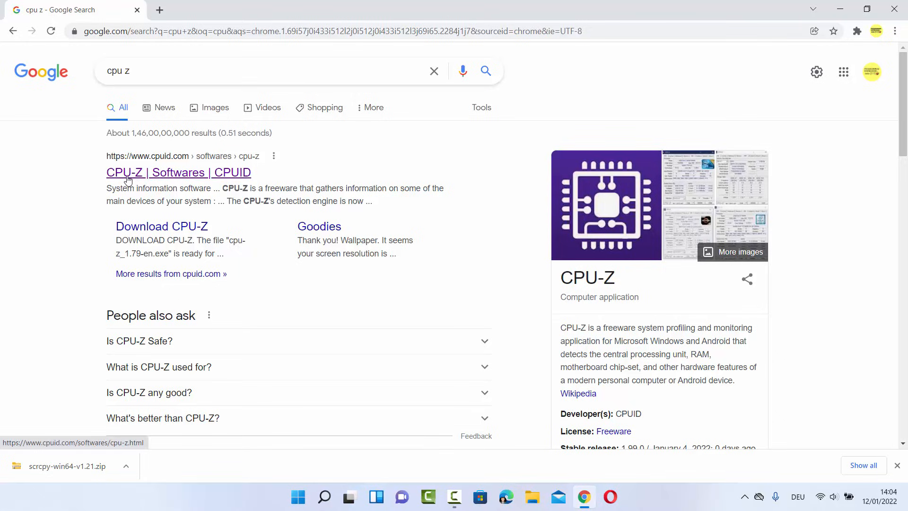
mouse_move(166, 178)
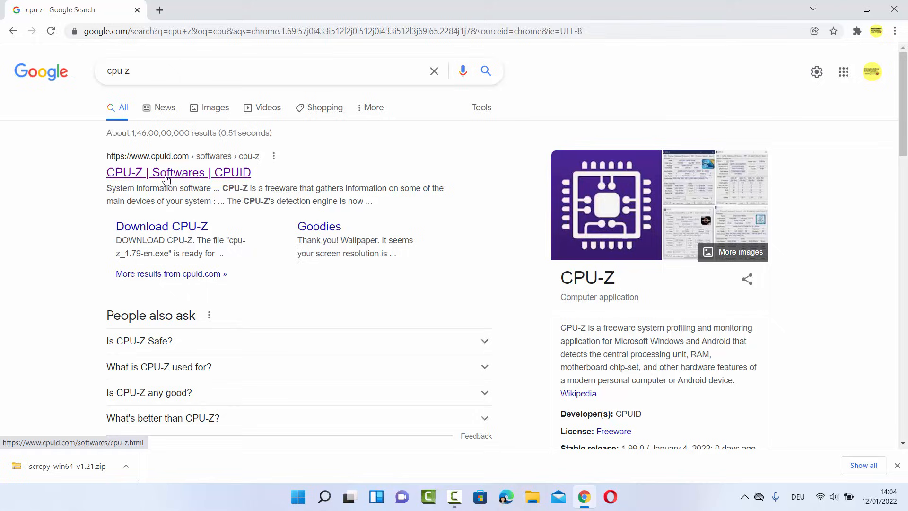
mouse_move(236, 180)
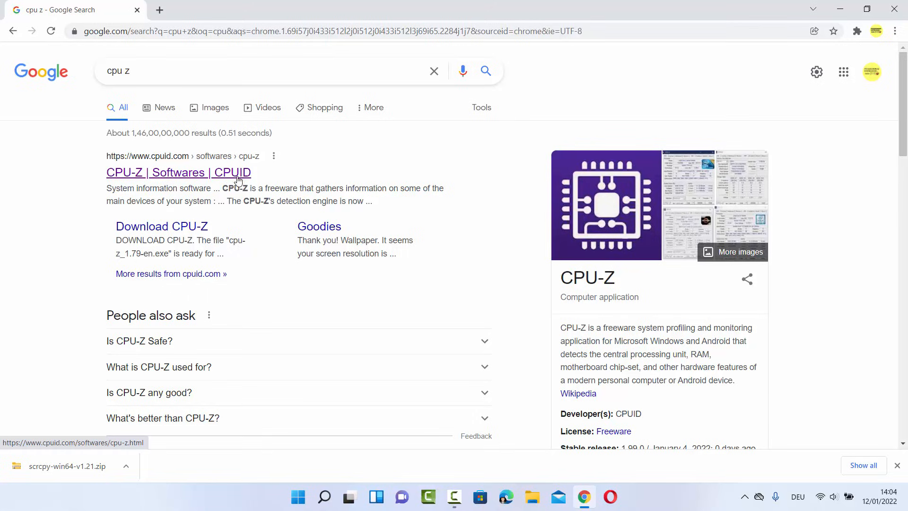
left_click(178, 173)
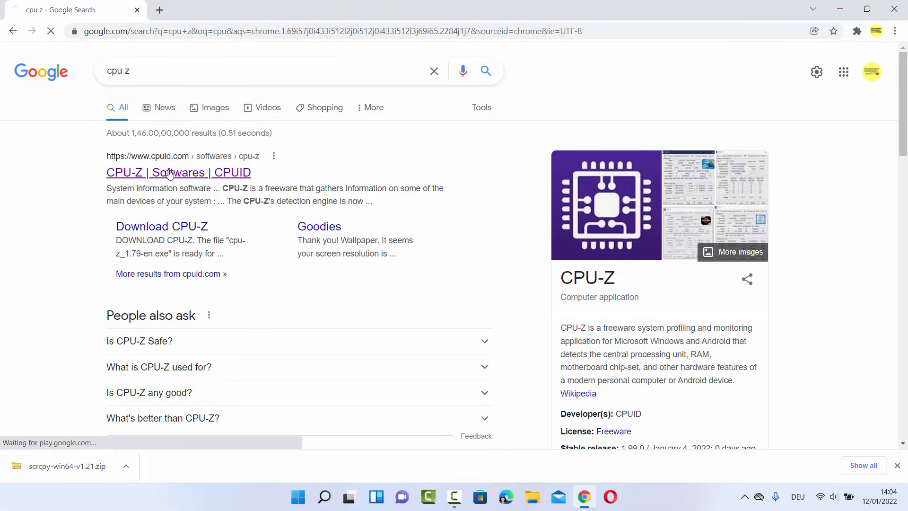
left_click(179, 172)
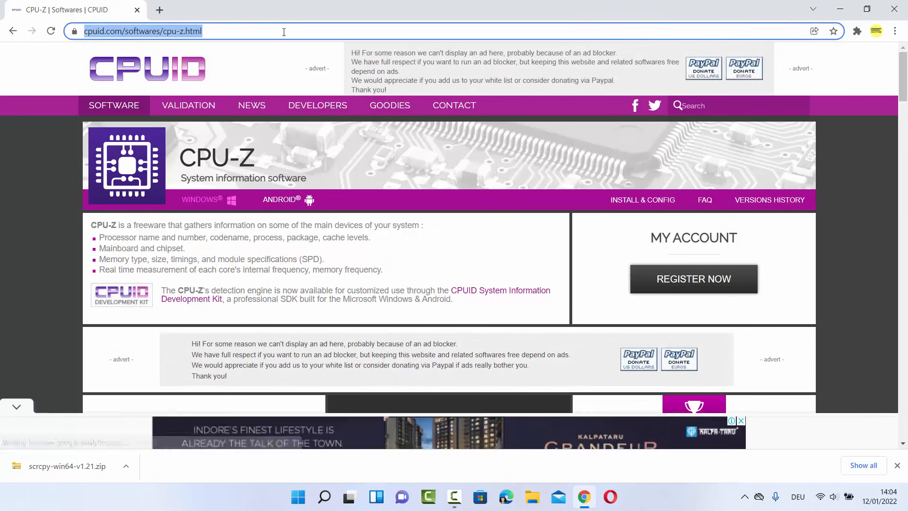
Download cpu-z_1.99-en.zip from the CPU-Z 1.99 page and show it in Downloads
scroll("down", 3)
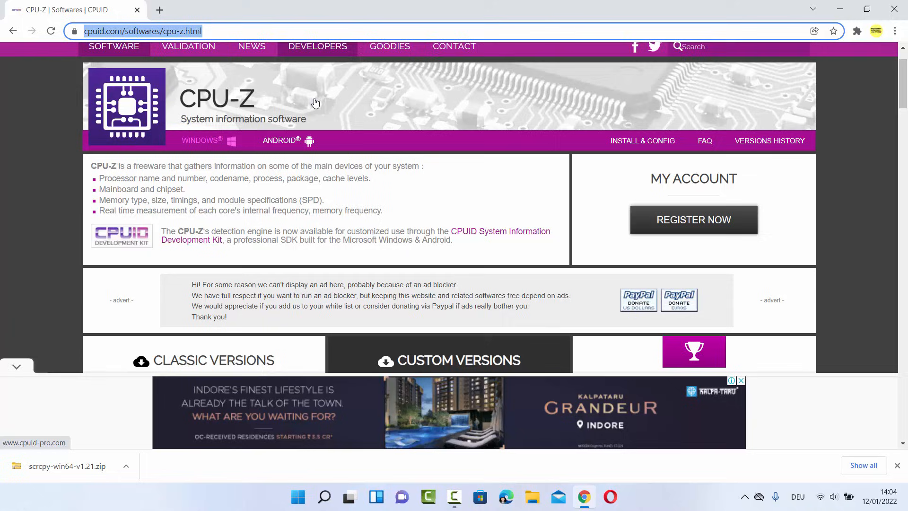
scroll("down", 3)
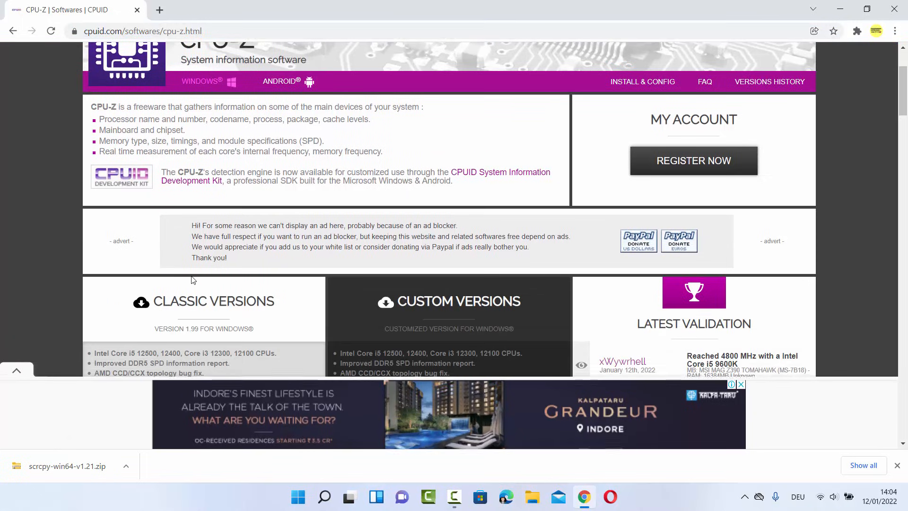
scroll("down", 3)
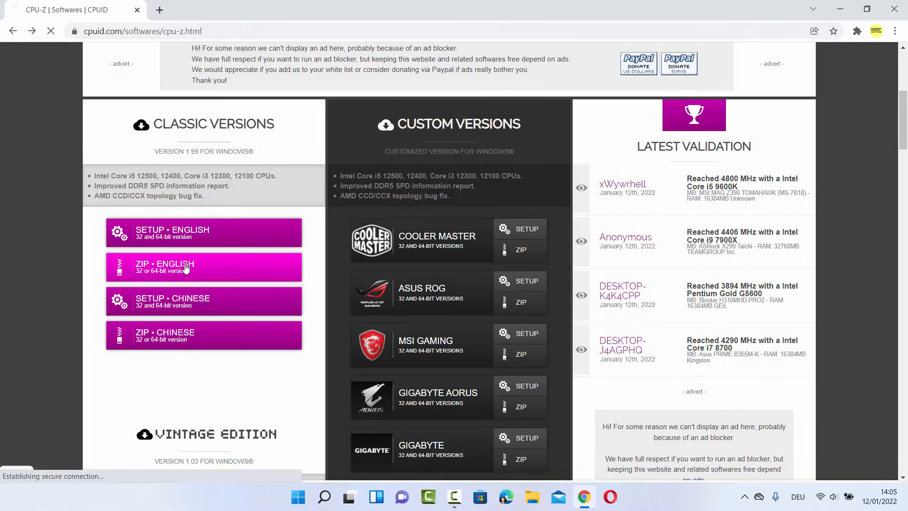
left_click(203, 267)
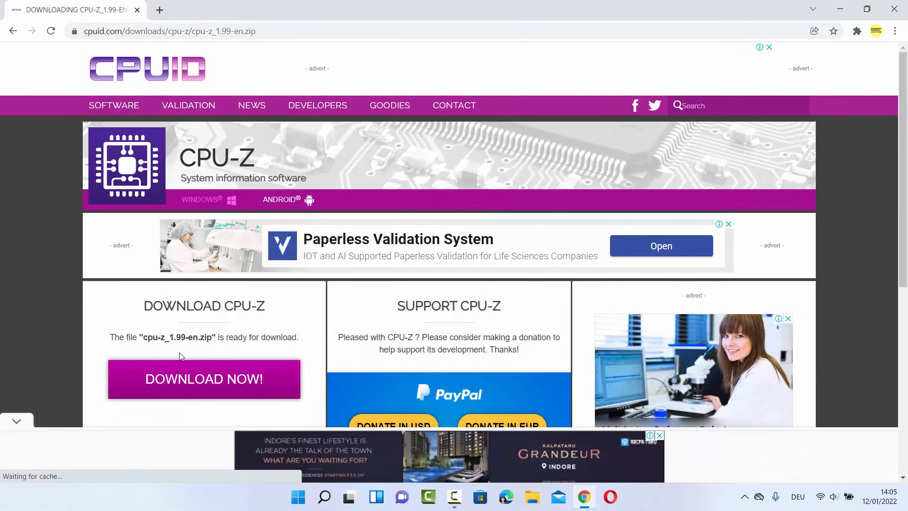
scroll("down", 3)
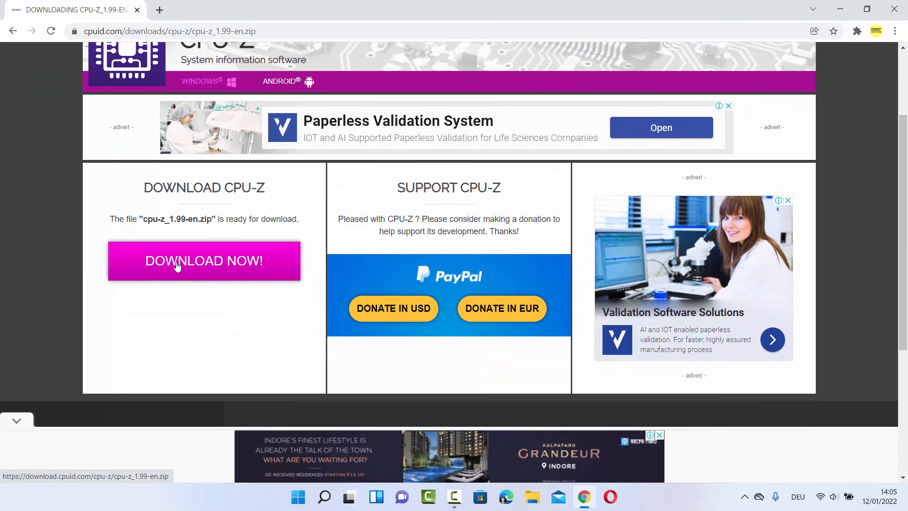
mouse_move(192, 267)
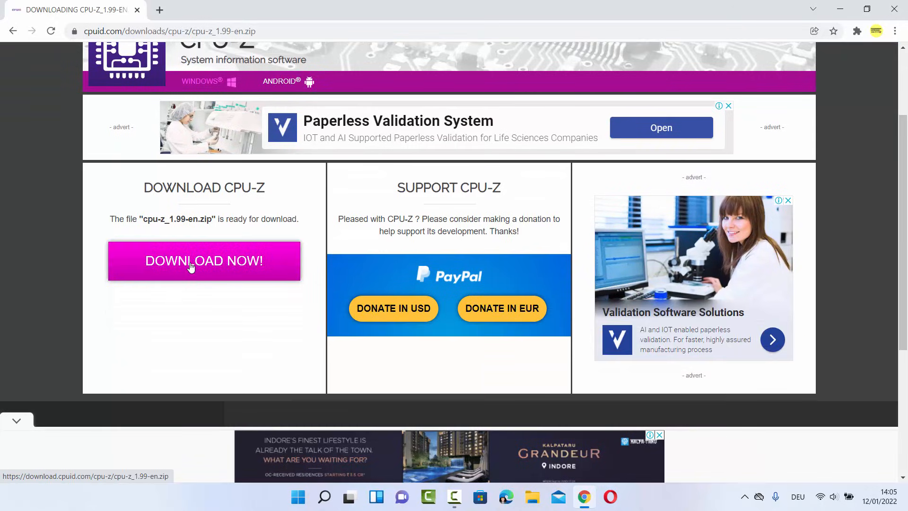
left_click(204, 261)
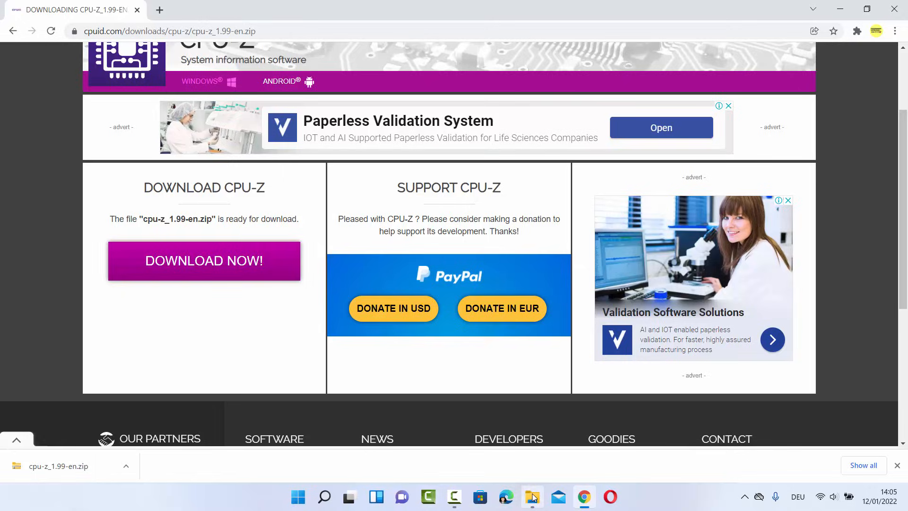
left_click(531, 496)
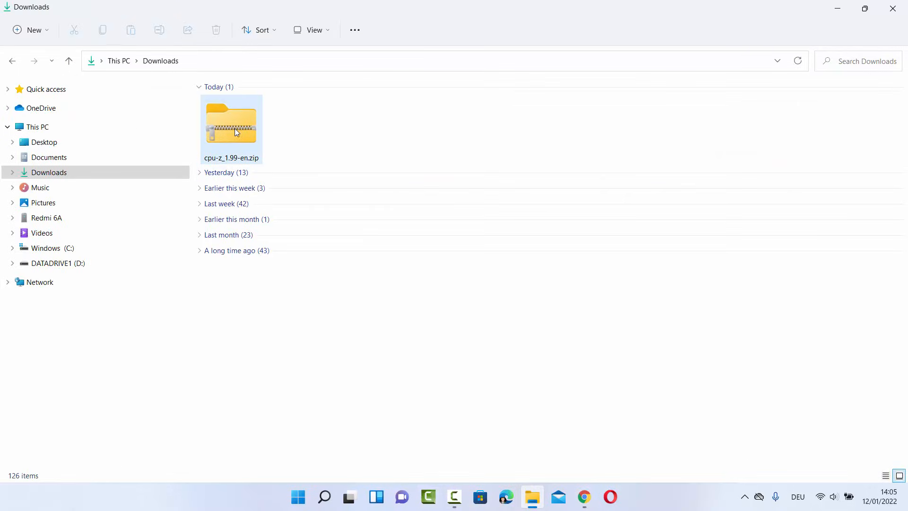
Extract the zip into a cpu-z_1.99-en folder and select the new folder
right_click(231, 123)
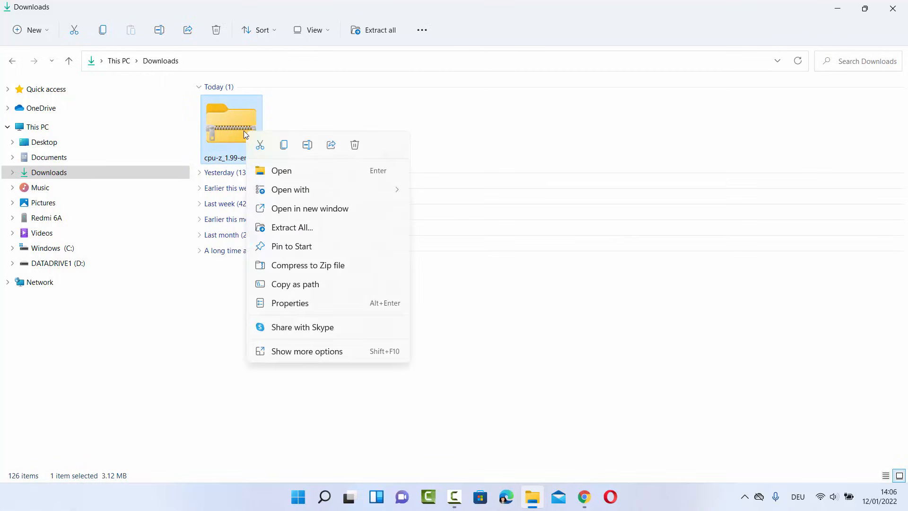
mouse_move(292, 227)
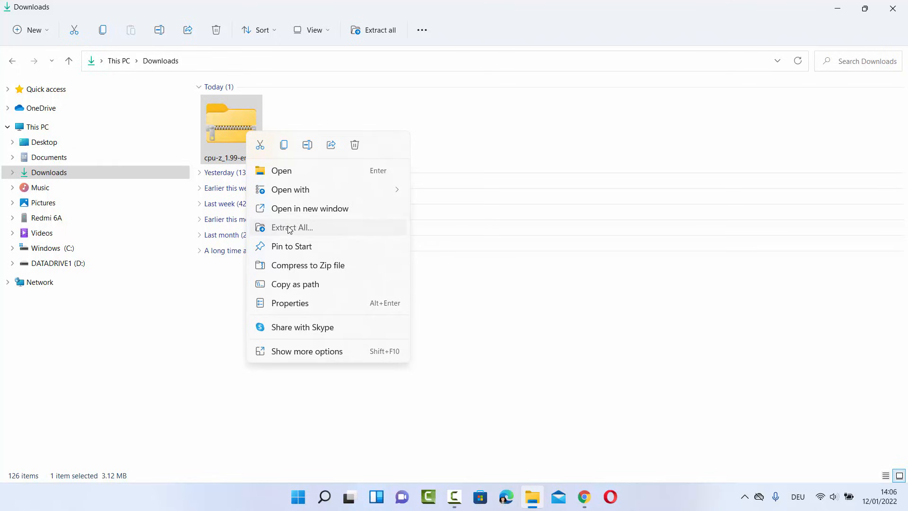
left_click(292, 227)
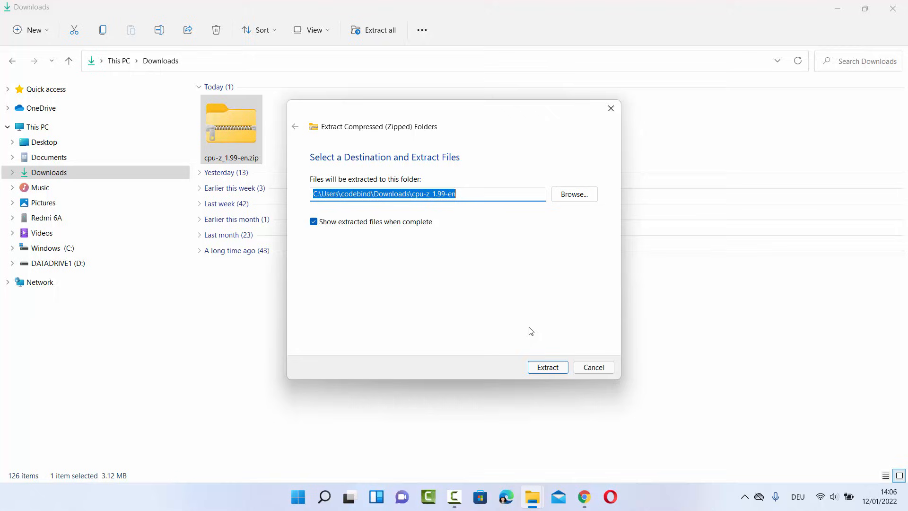
left_click(547, 366)
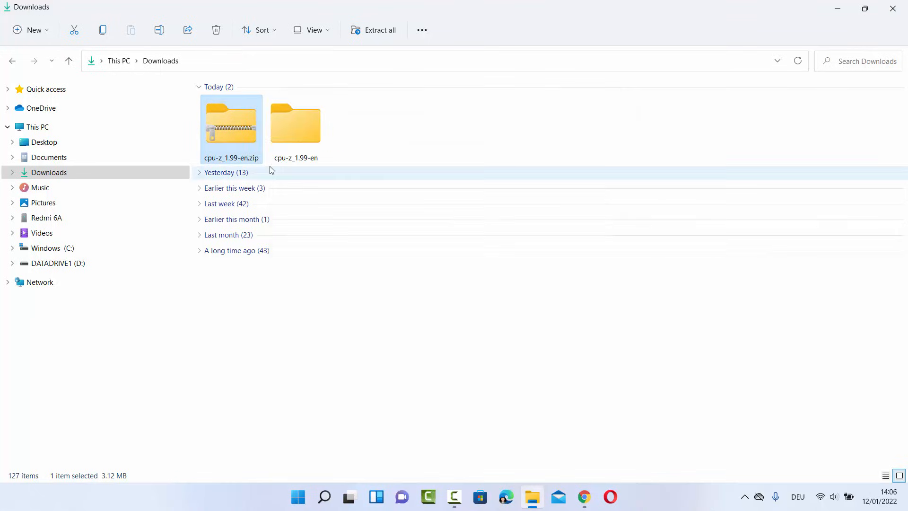
double_click(295, 123)
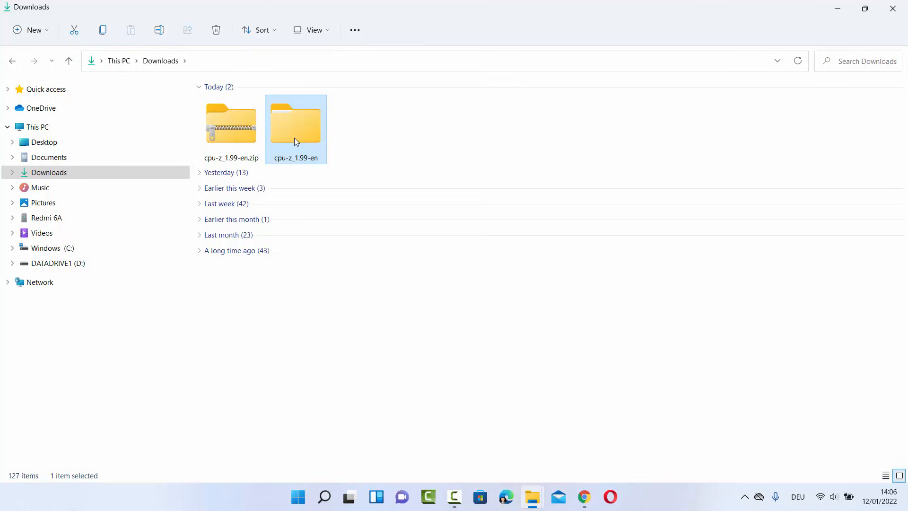
Run cpuz_x64.exe from the extracted folder, trusting it in HP Sure Click
double_click(295, 122)
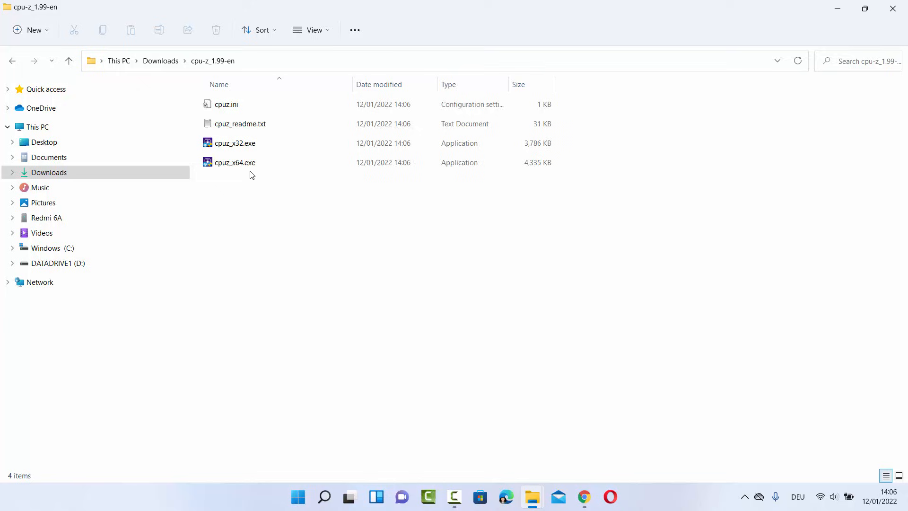
mouse_move(234, 162)
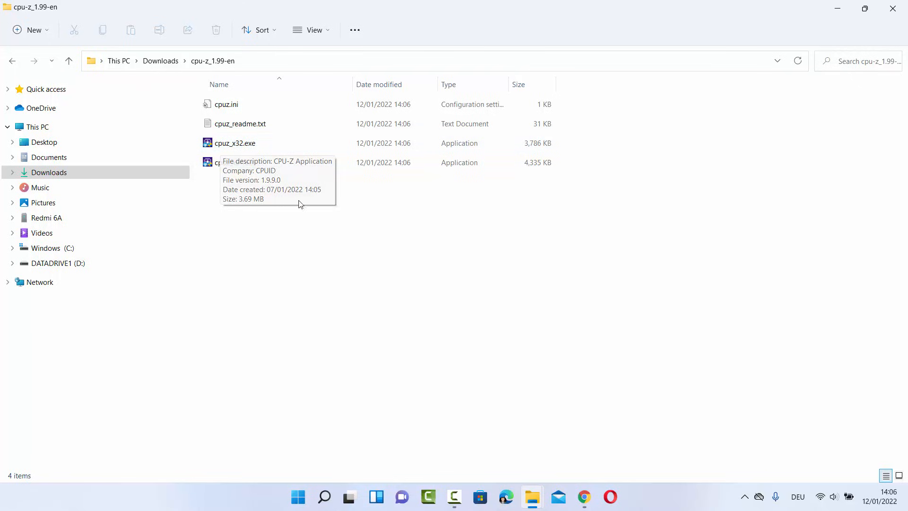
left_click(234, 162)
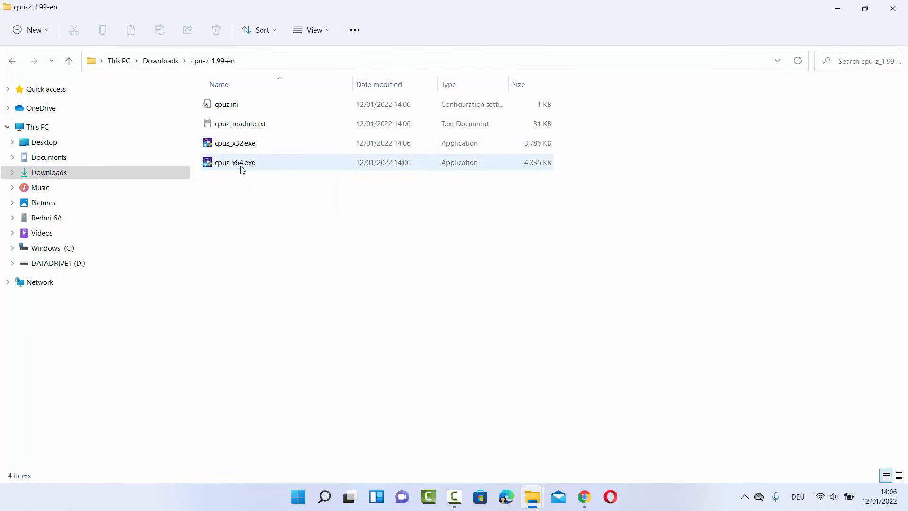
mouse_move(234, 162)
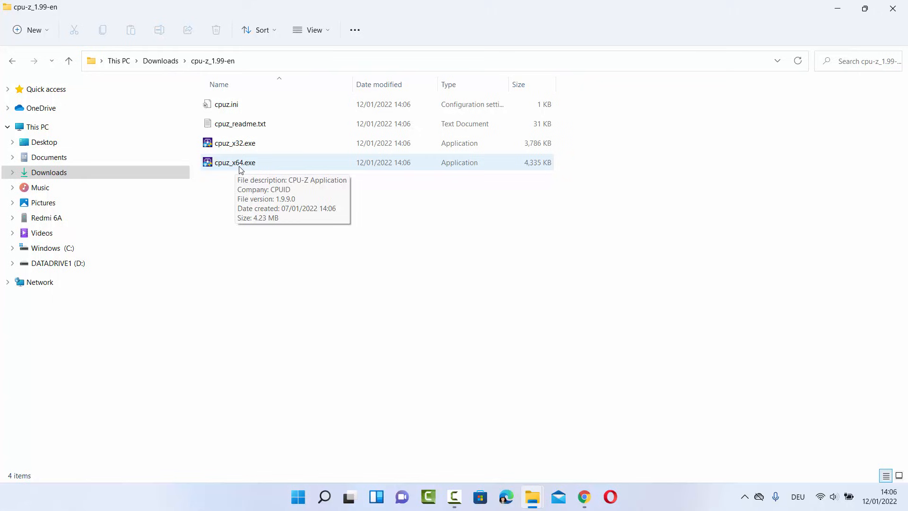
double_click(235, 163)
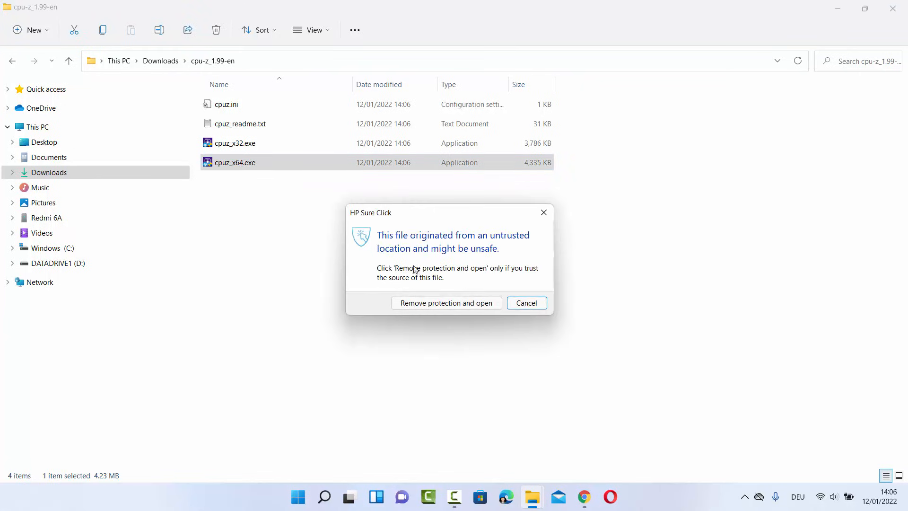
mouse_move(463, 271)
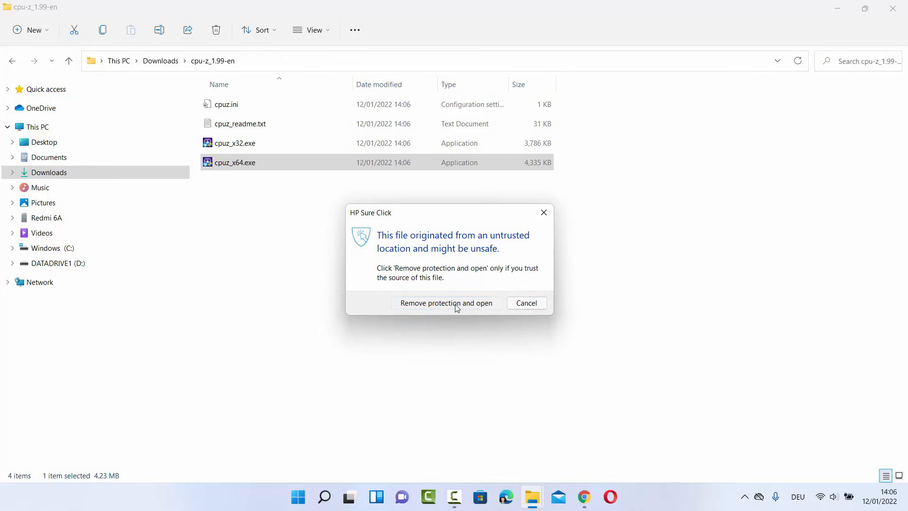
left_click(445, 303)
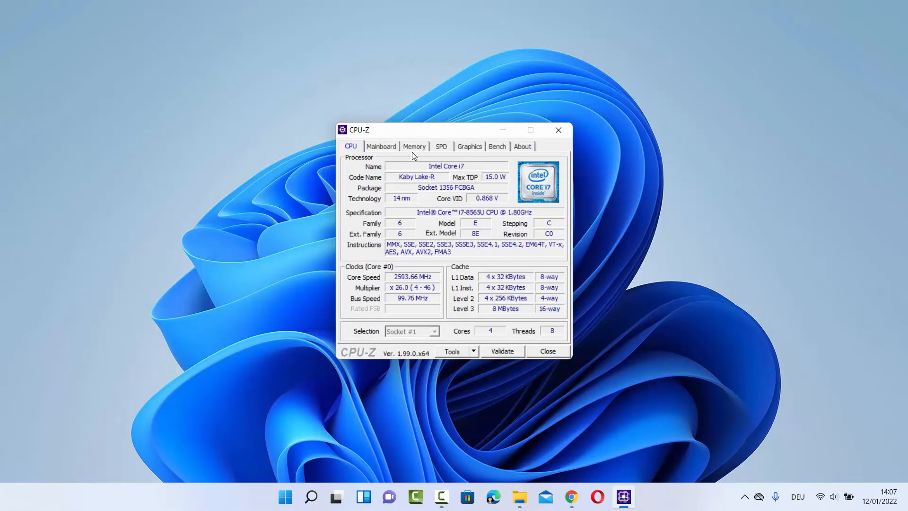
Show CPU-Z's Memory tab reporting 32 GB dual-channel DDR4
left_click(414, 147)
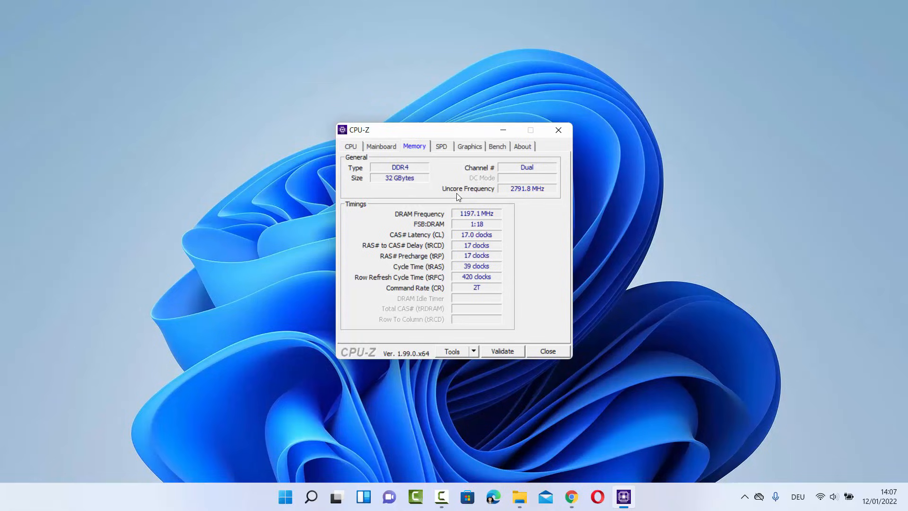
mouse_move(520, 195)
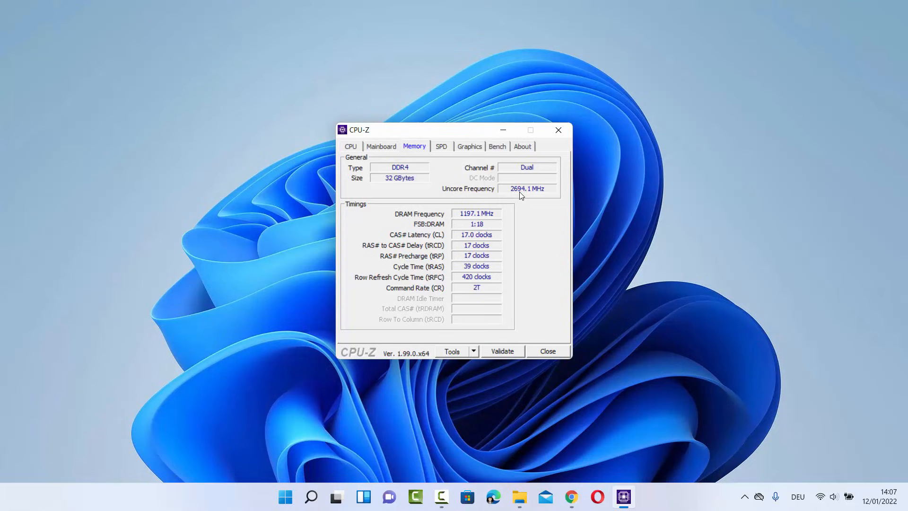
mouse_move(402, 232)
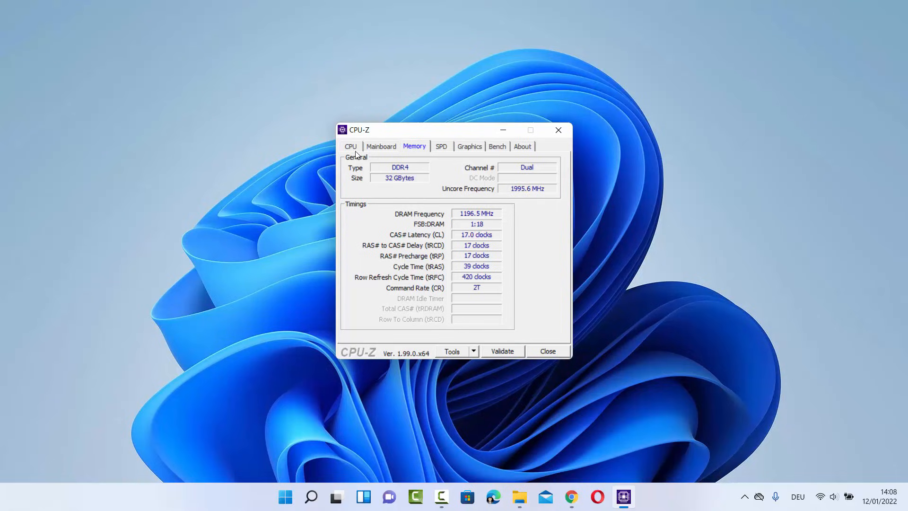
View the CPU and Mainboard tabs, then Graphics with NVIDIA GeForce MX130 kept as display device
left_click(350, 147)
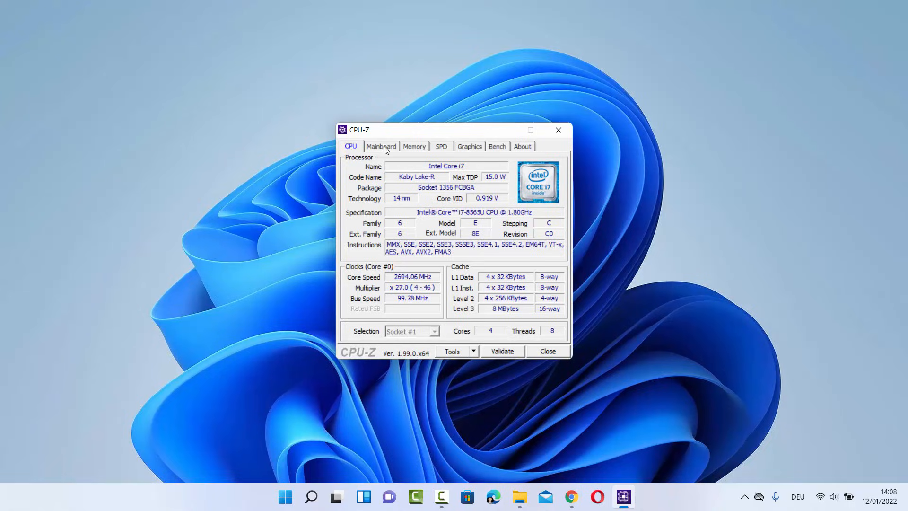
left_click(381, 146)
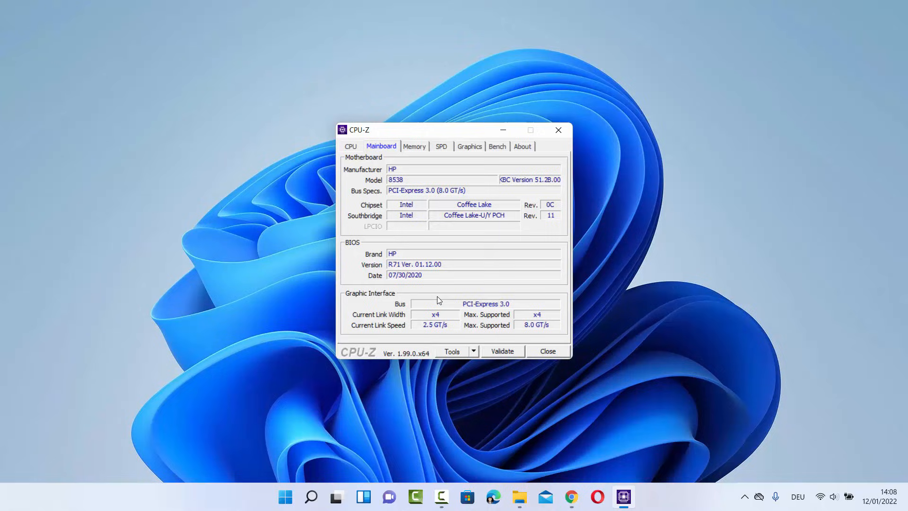
left_click(469, 146)
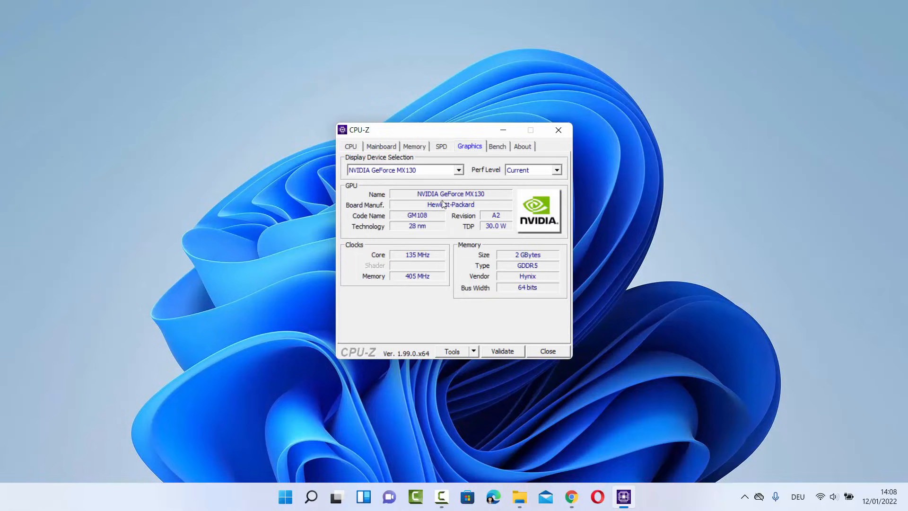
mouse_move(466, 172)
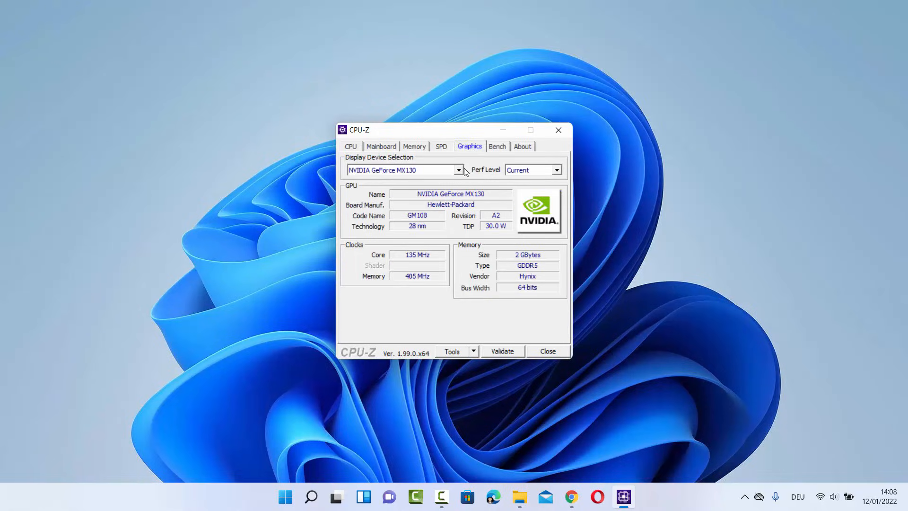
left_click(458, 170)
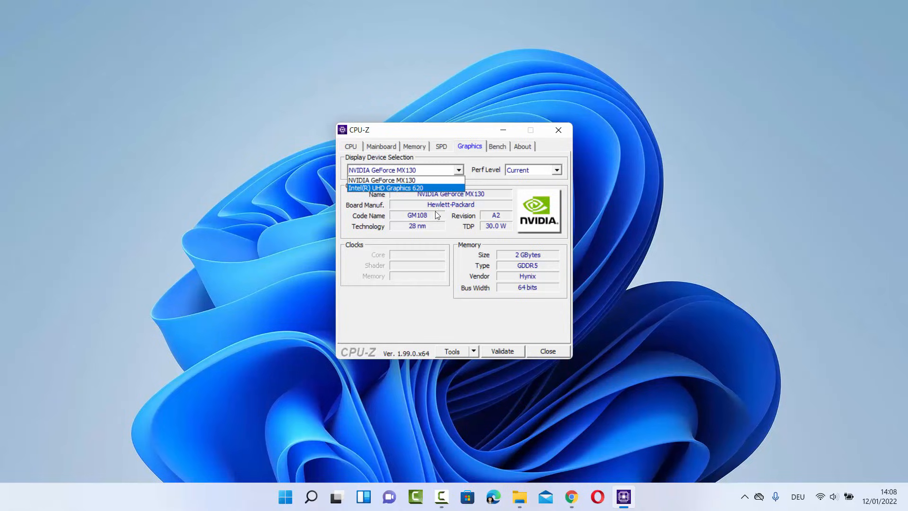
left_click(382, 179)
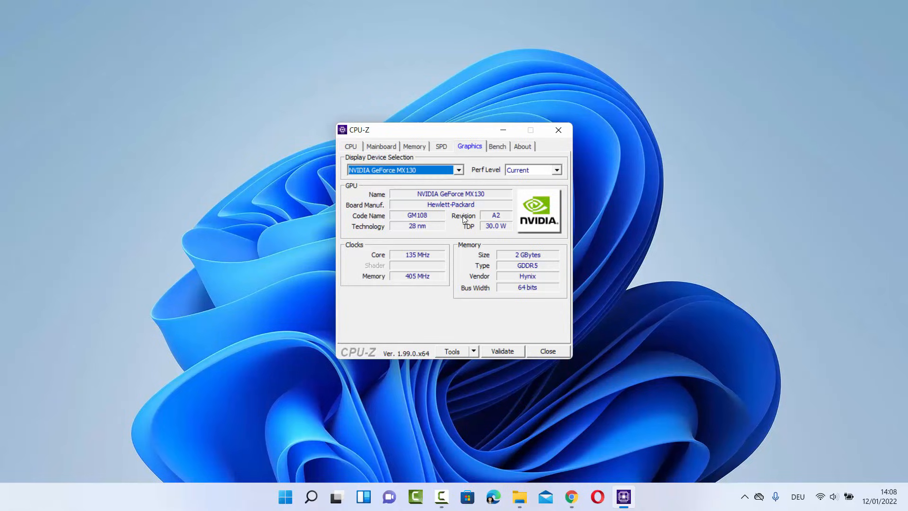
mouse_move(461, 220)
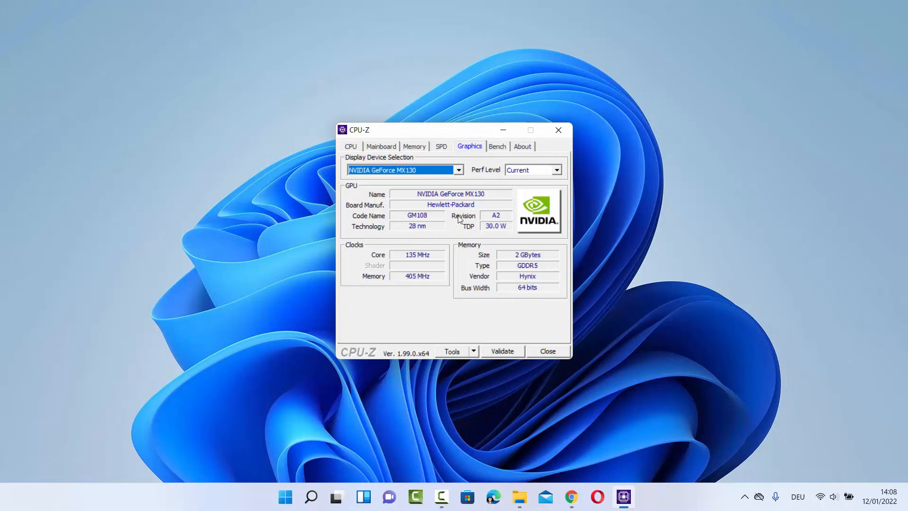